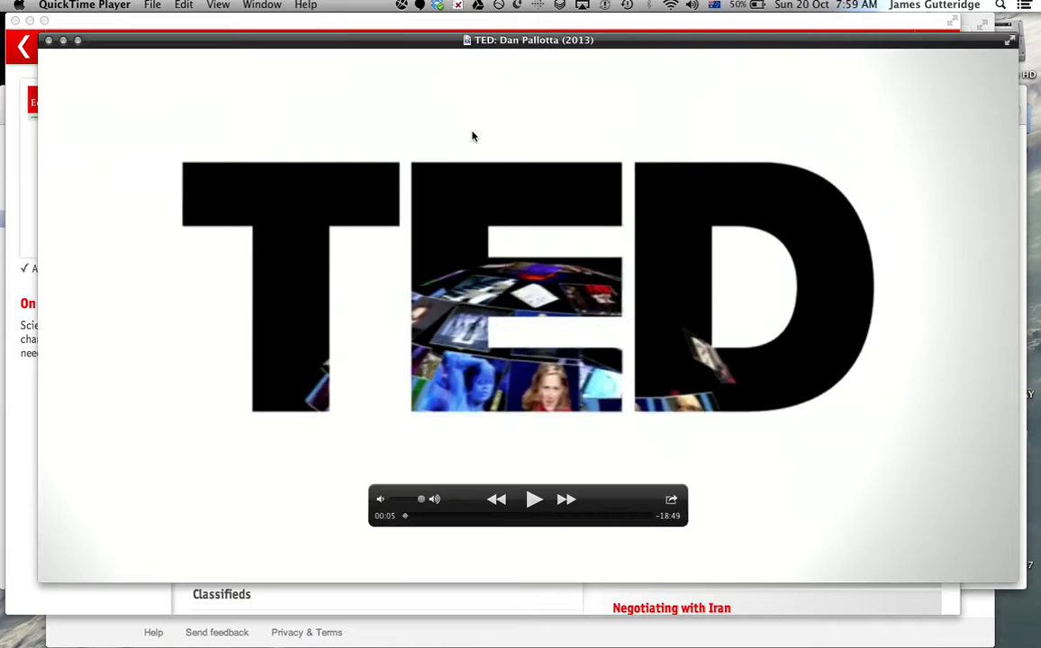
{"action": "mouse_move", "coordinate": [655, 67]}
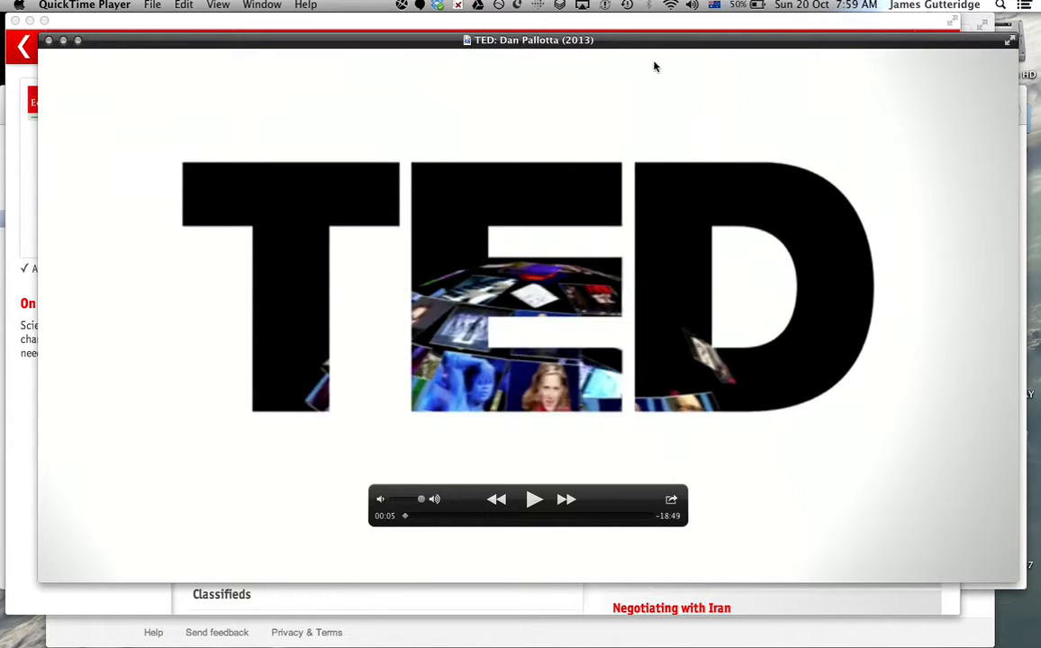
{"action": "mouse_move", "coordinate": [634, 50]}
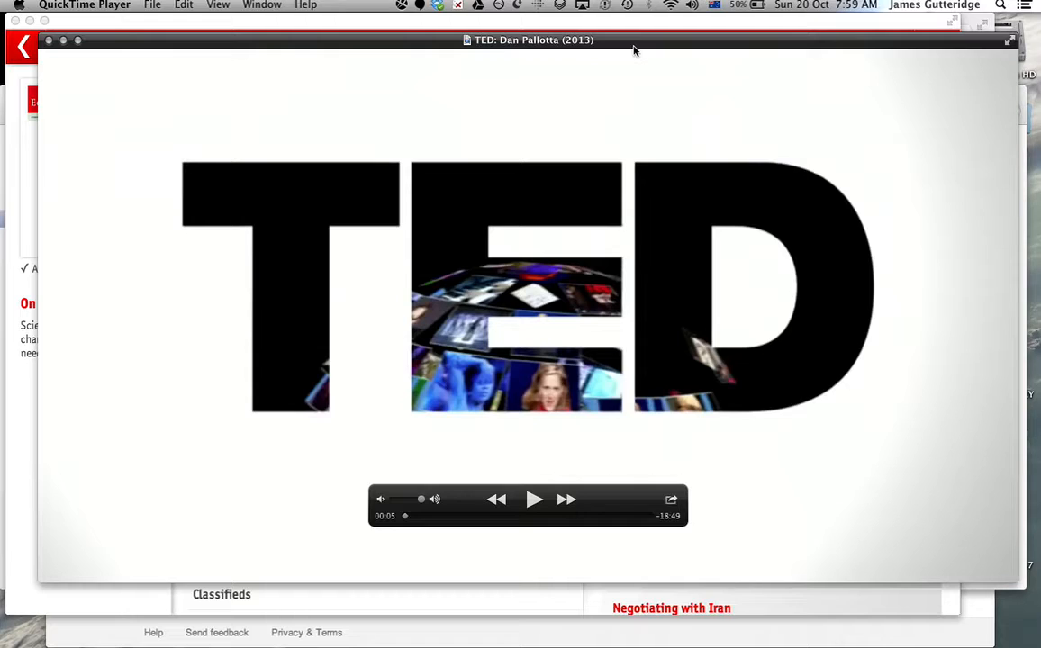
{"action": "mouse_move", "coordinate": [592, 118]}
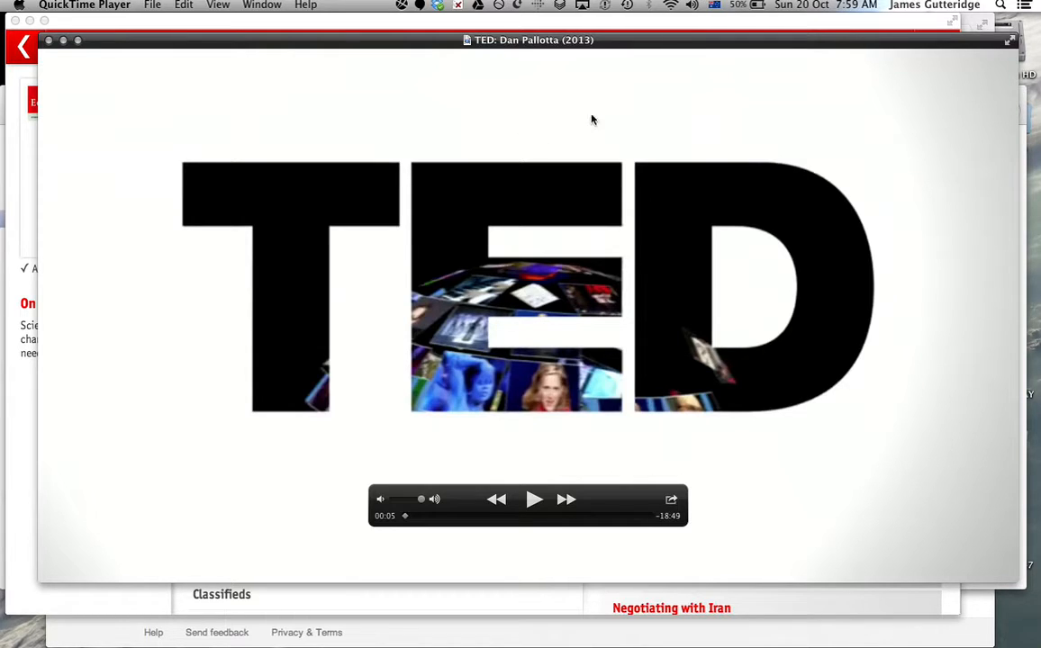
{"action": "mouse_move", "coordinate": [532, 256]}
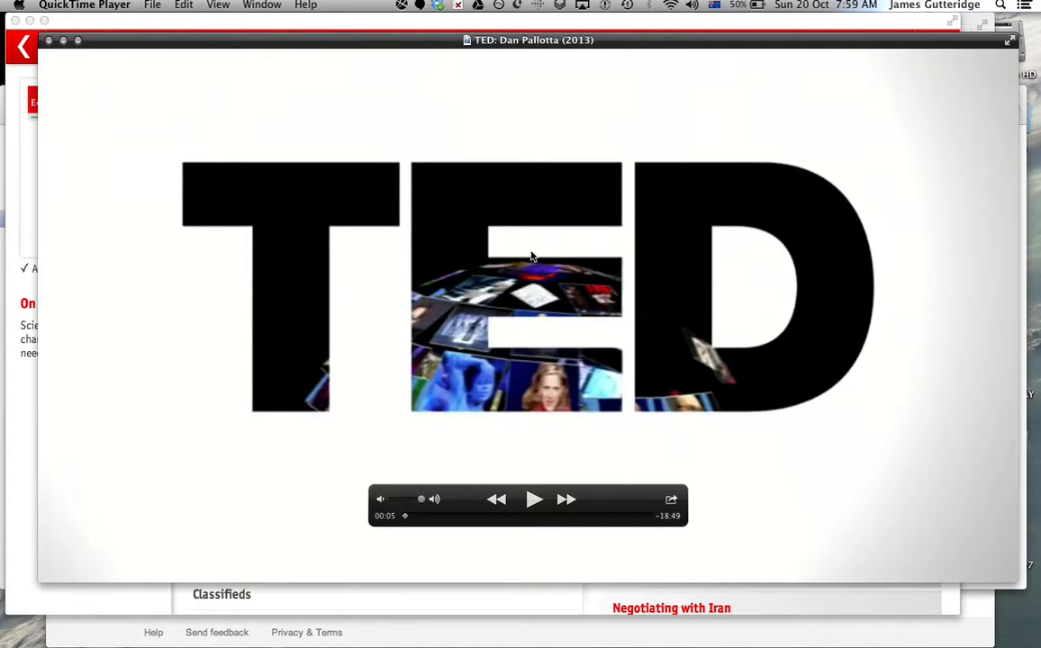
{"action": "mouse_move", "coordinate": [538, 137]}
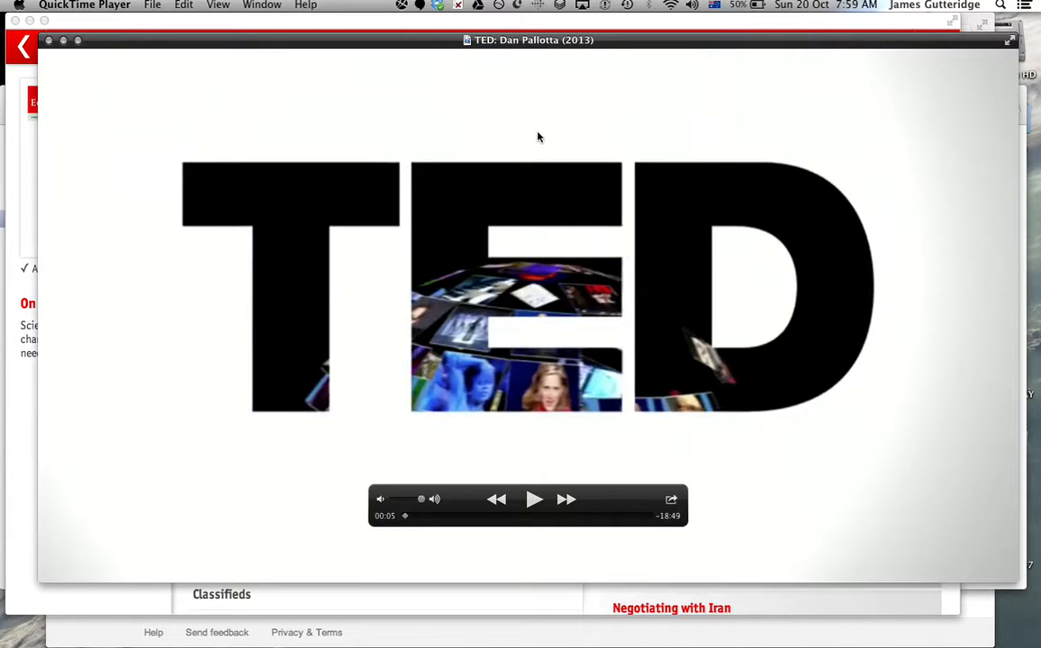
{"action": "mouse_move", "coordinate": [583, 90]}
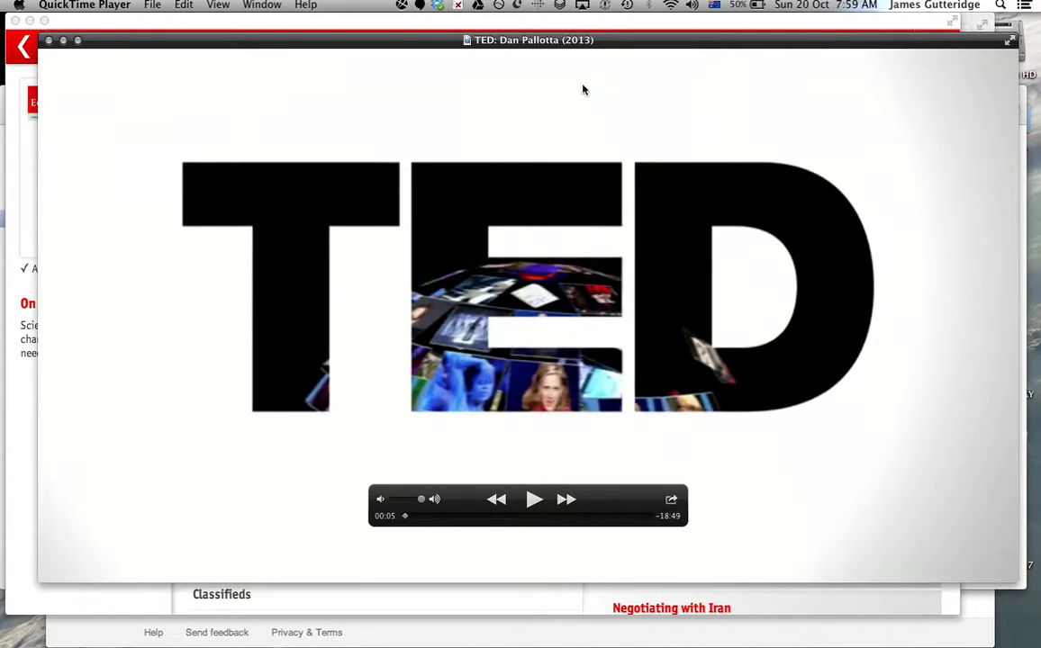
{"action": "mouse_move", "coordinate": [552, 126]}
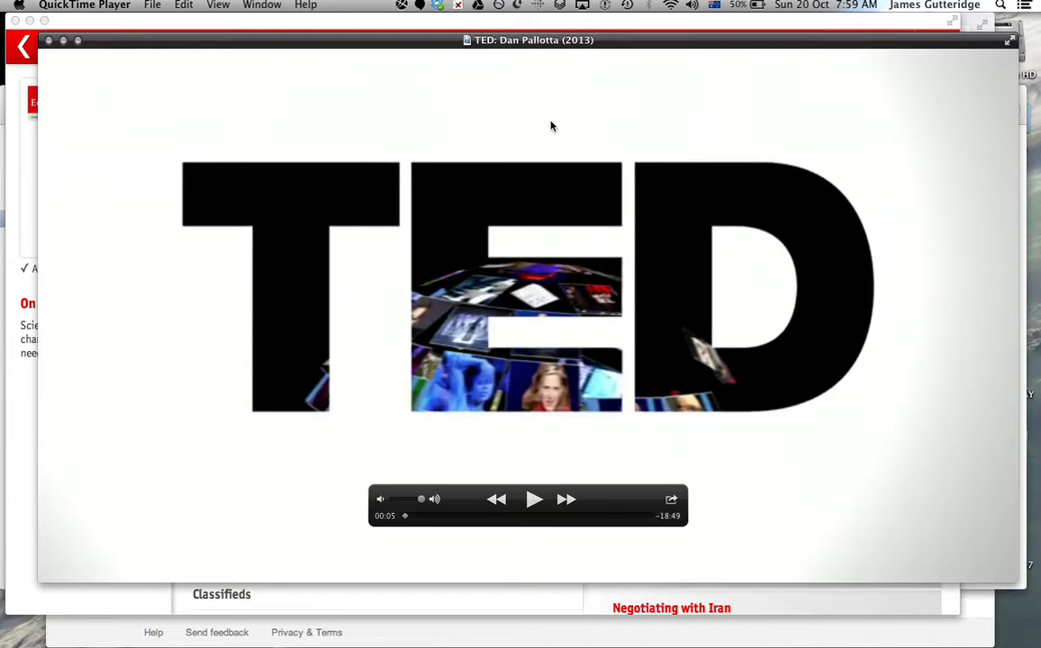
{"action": "mouse_move", "coordinate": [116, 250]}
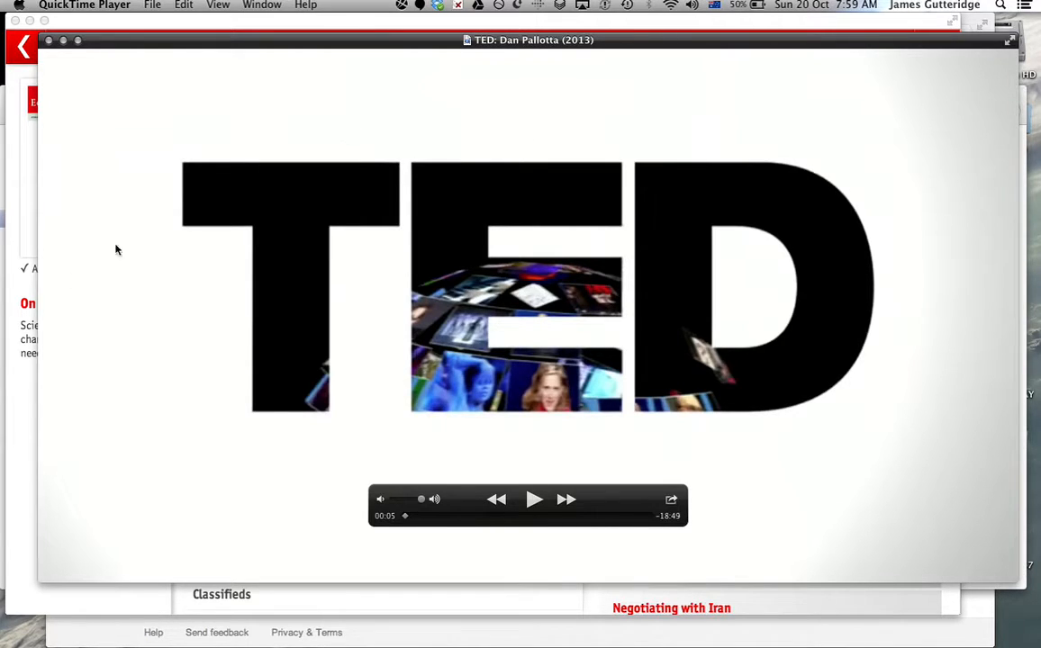
{"action": "mouse_move", "coordinate": [26, 149]}
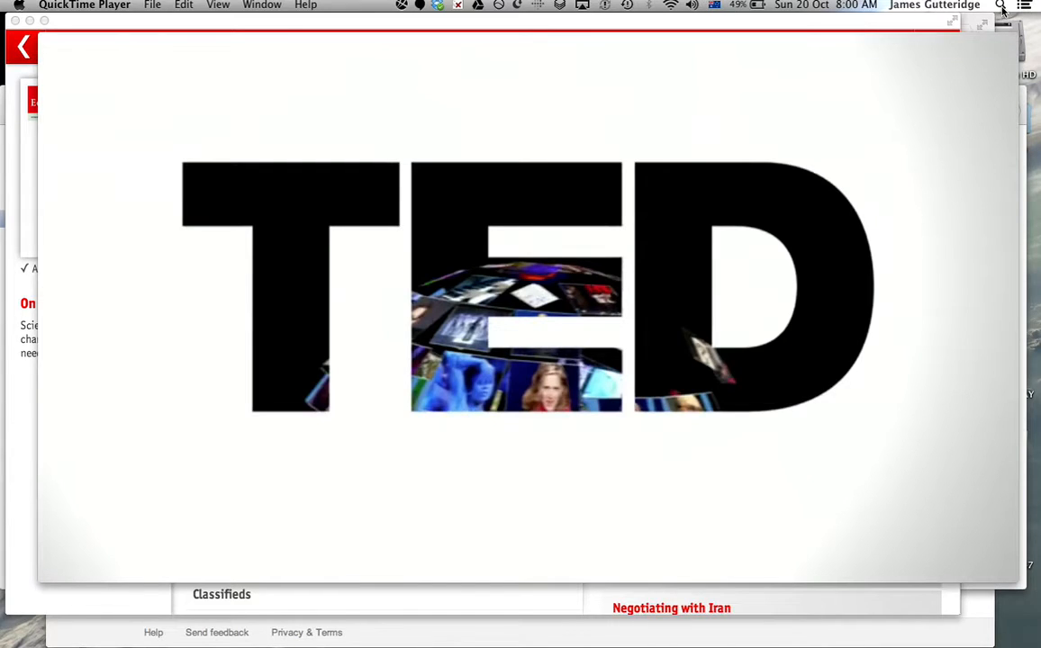
Step: Search 'system' in Spotlight, launch System Preferences, and open the Displays pane
{"action": "left_click", "coordinate": [1000, 6]}
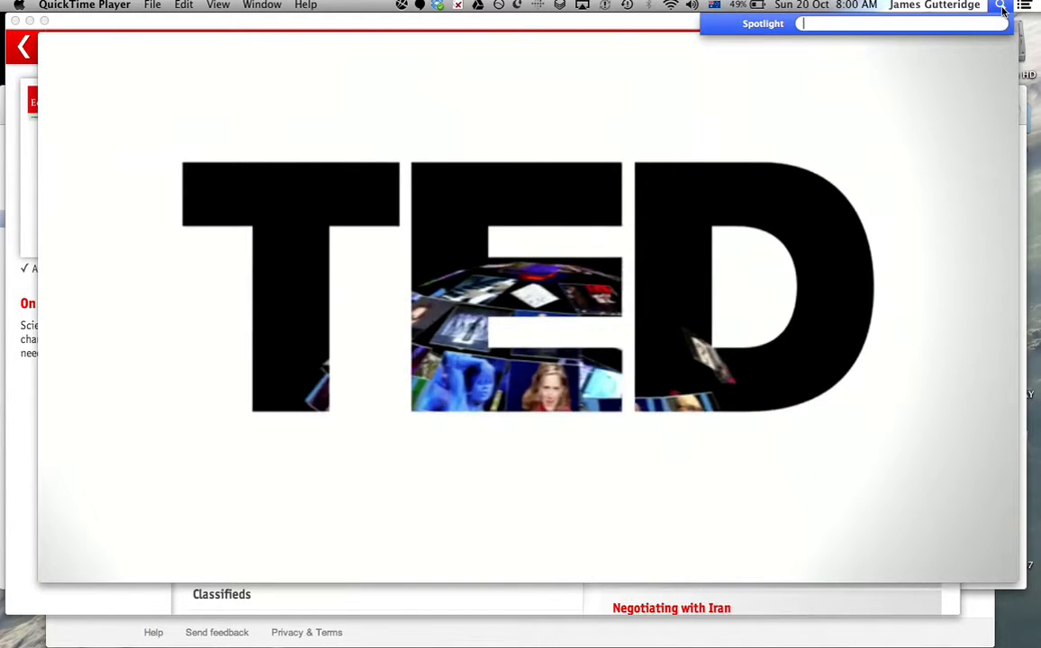
{"action": "type", "text": "system"}
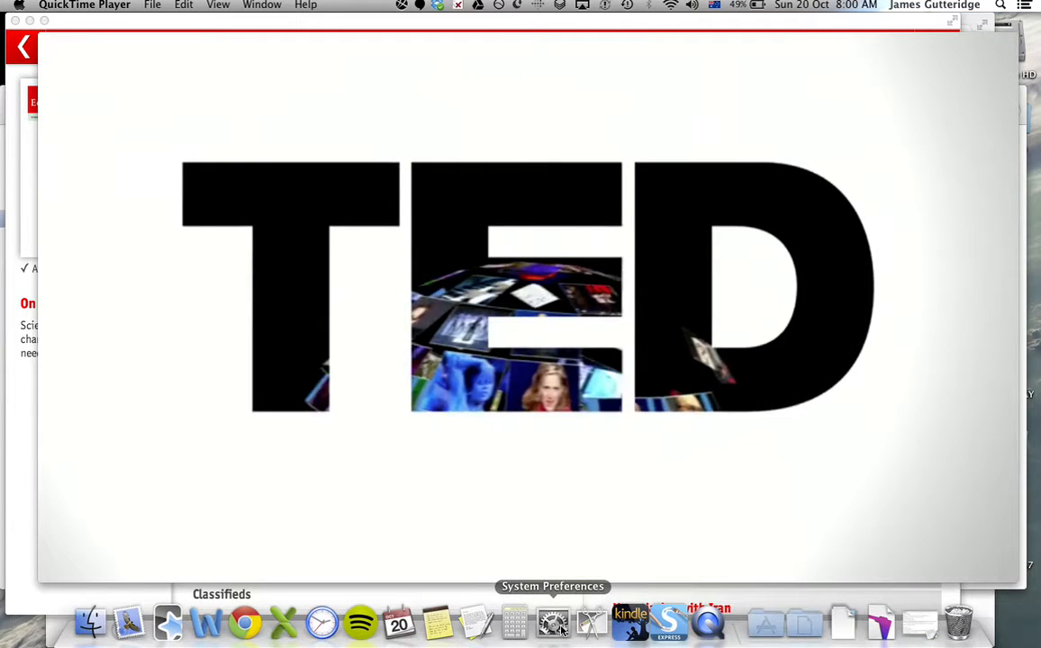
{"action": "left_click", "coordinate": [551, 622]}
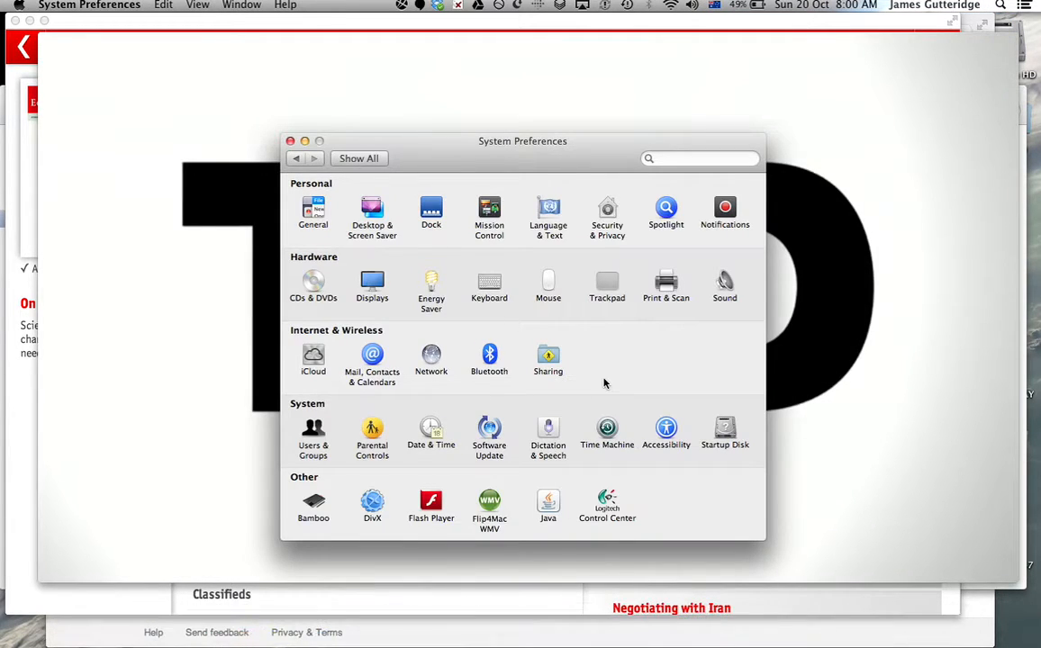
{"action": "mouse_move", "coordinate": [581, 450]}
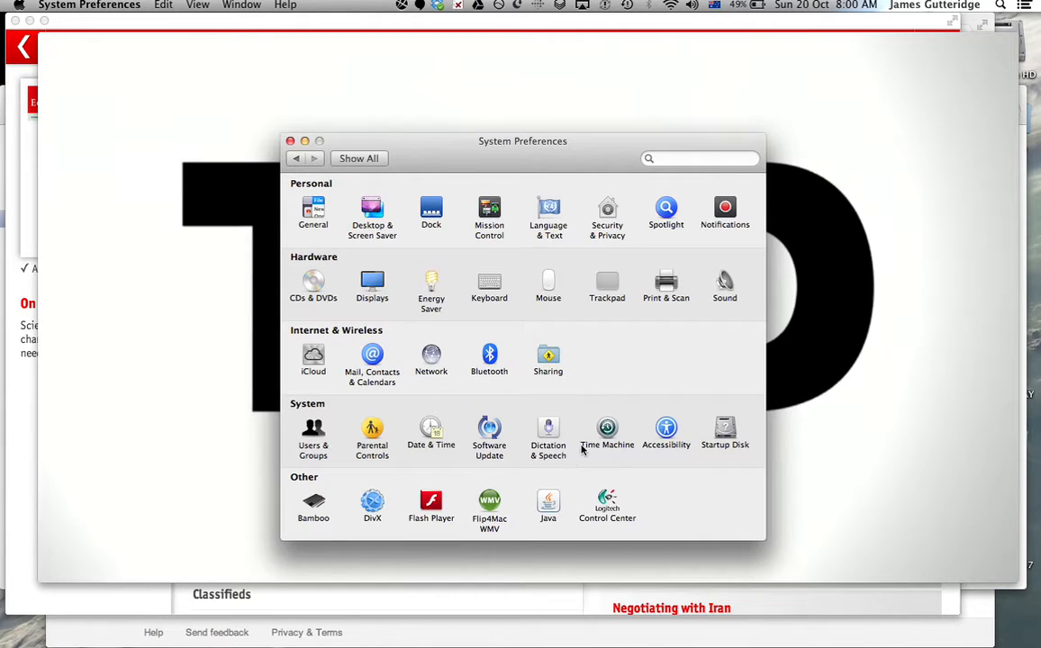
{"action": "mouse_move", "coordinate": [666, 344]}
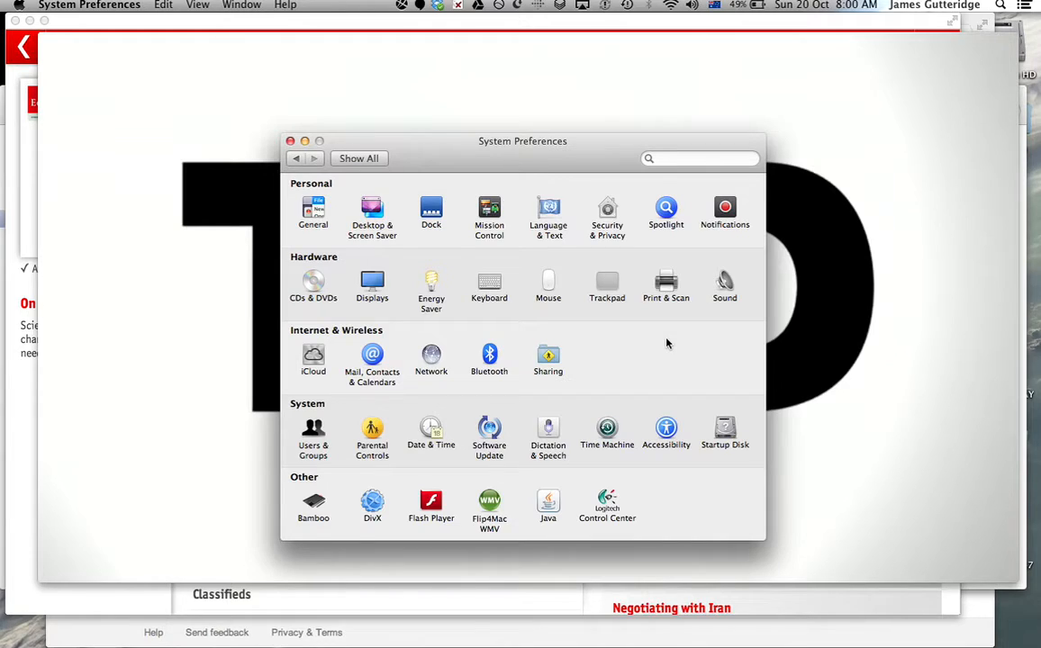
{"action": "mouse_move", "coordinate": [417, 312]}
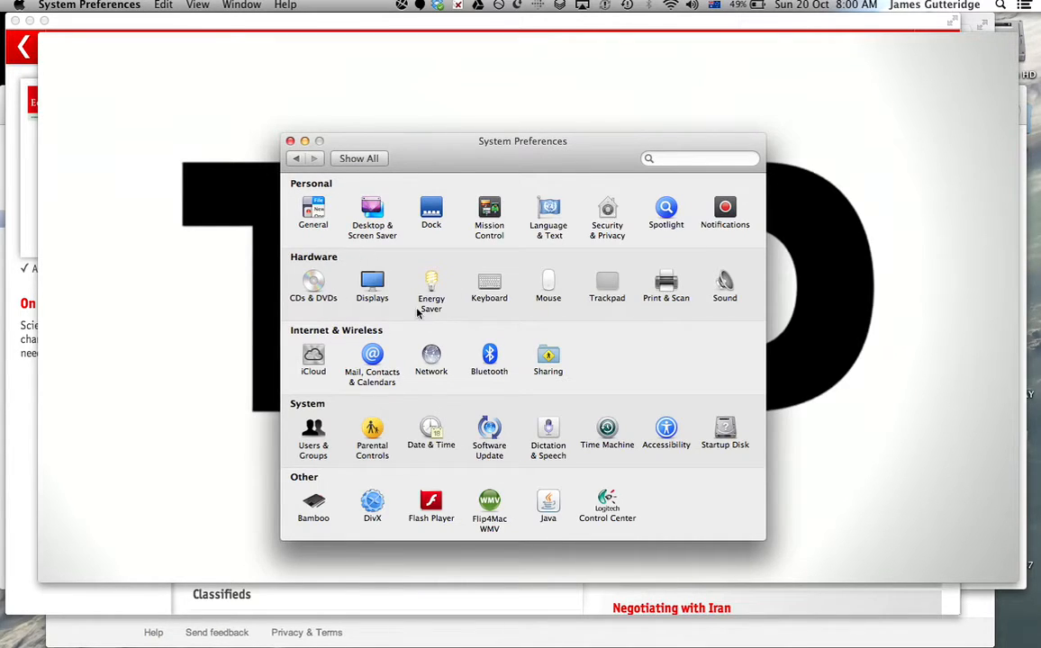
{"action": "mouse_move", "coordinate": [350, 307]}
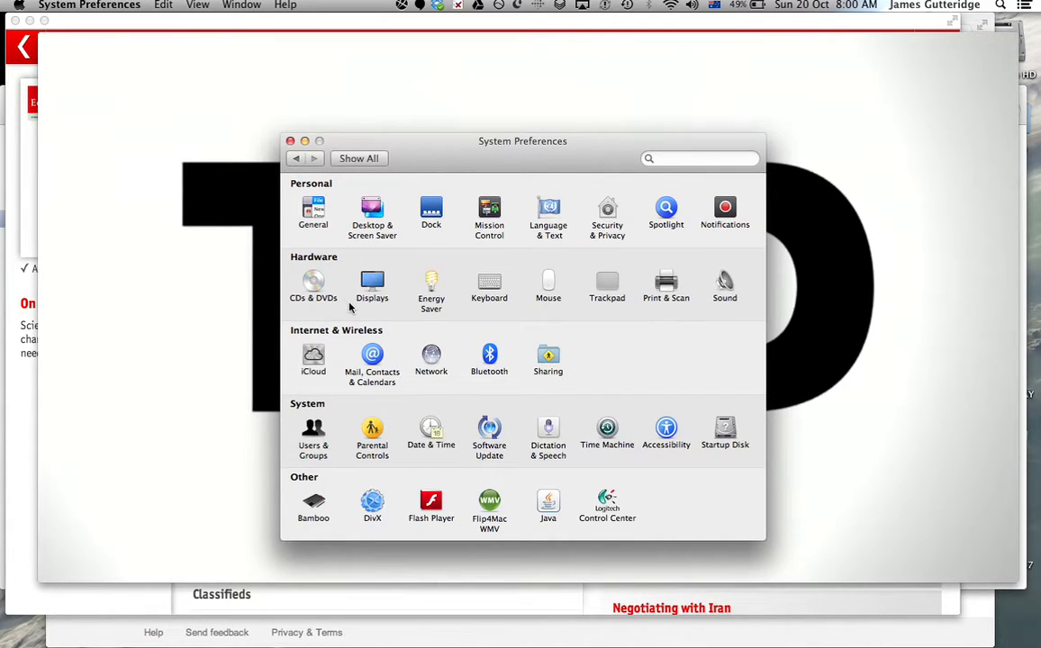
{"action": "left_click", "coordinate": [372, 284]}
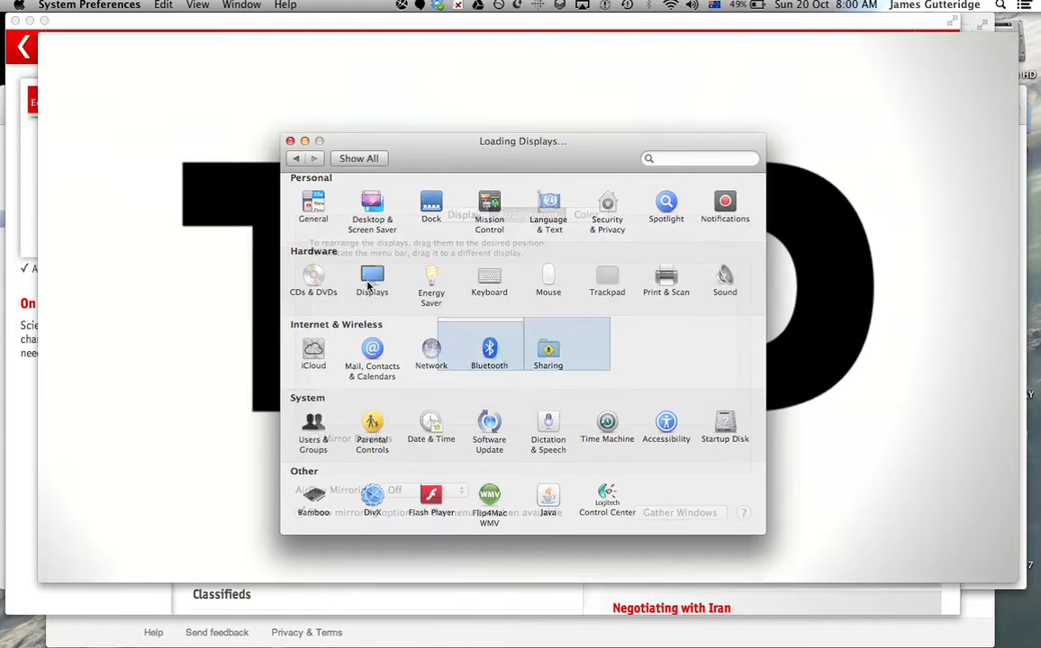
{"action": "left_click", "coordinate": [372, 279]}
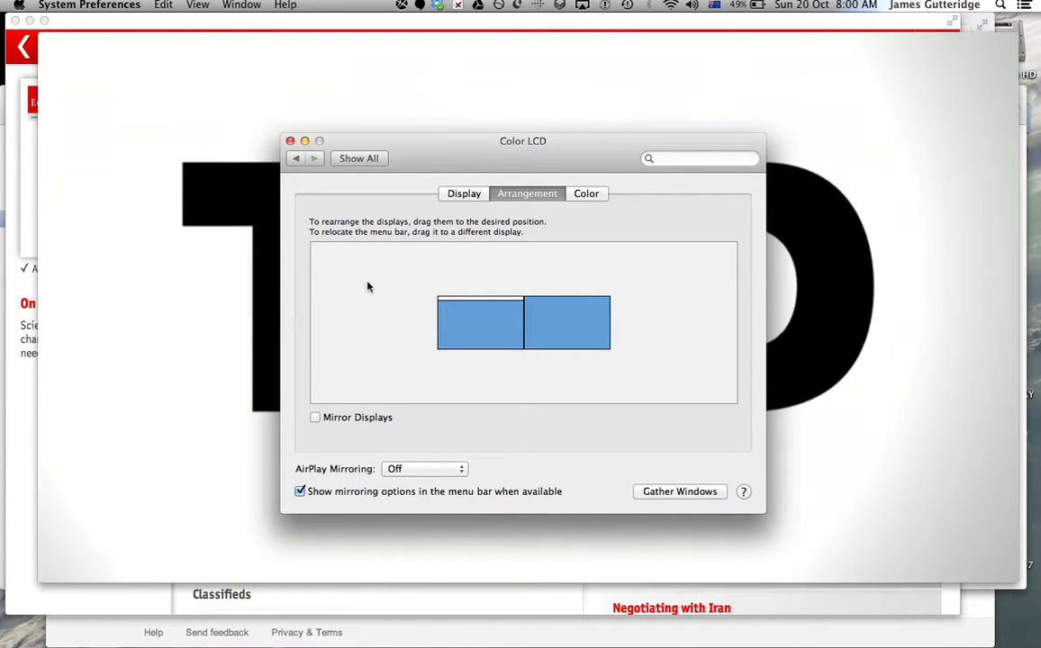
{"action": "mouse_move", "coordinate": [537, 313]}
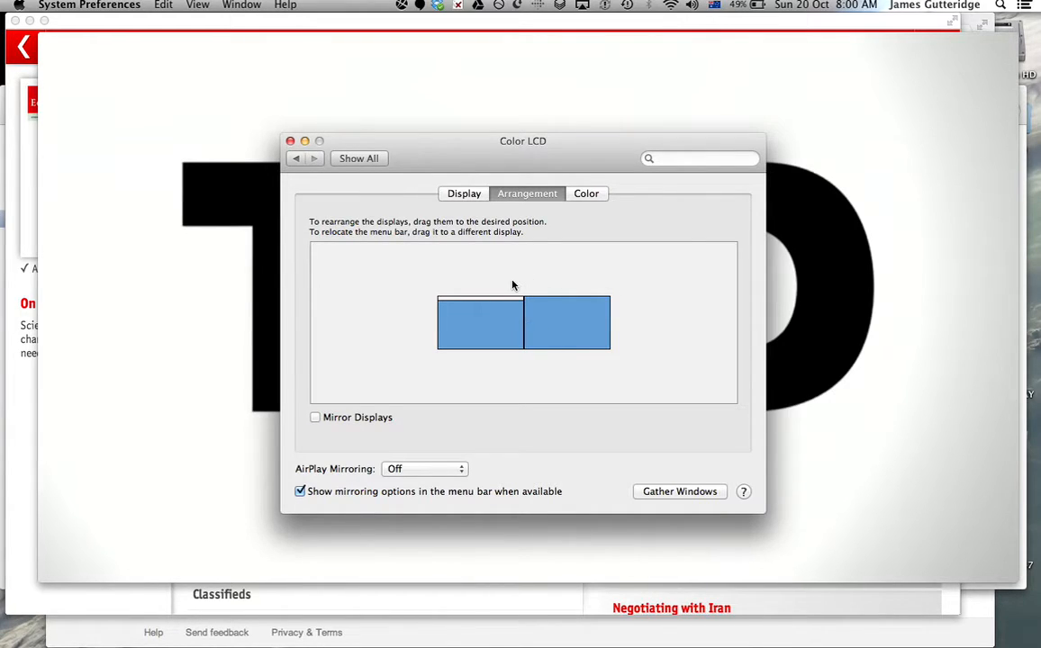
{"action": "mouse_move", "coordinate": [453, 405]}
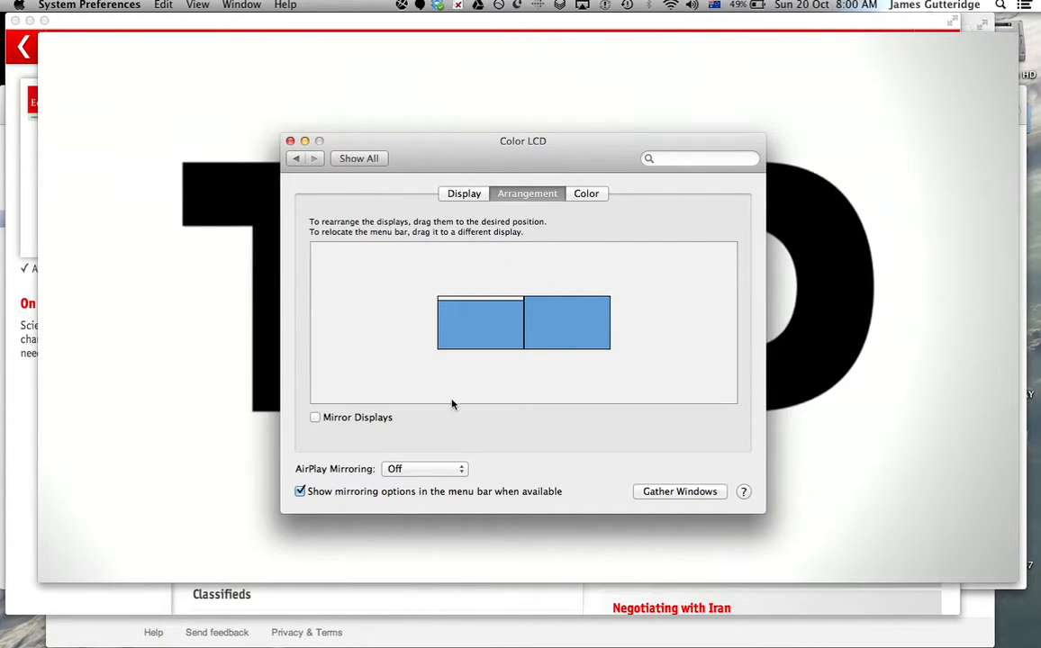
{"action": "mouse_move", "coordinate": [543, 317]}
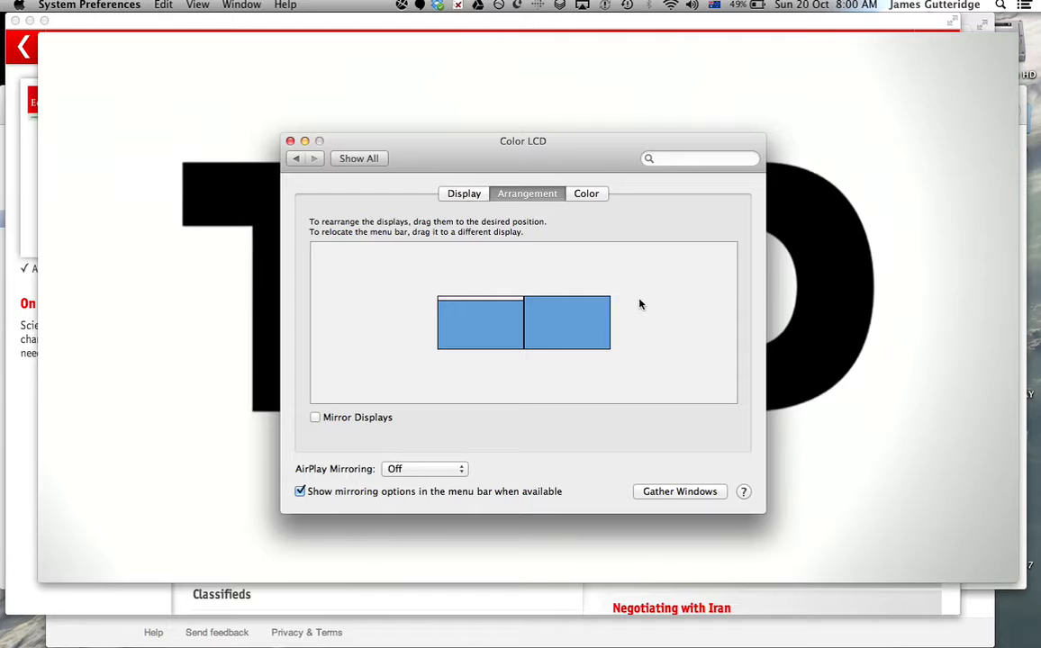
{"action": "mouse_move", "coordinate": [607, 267]}
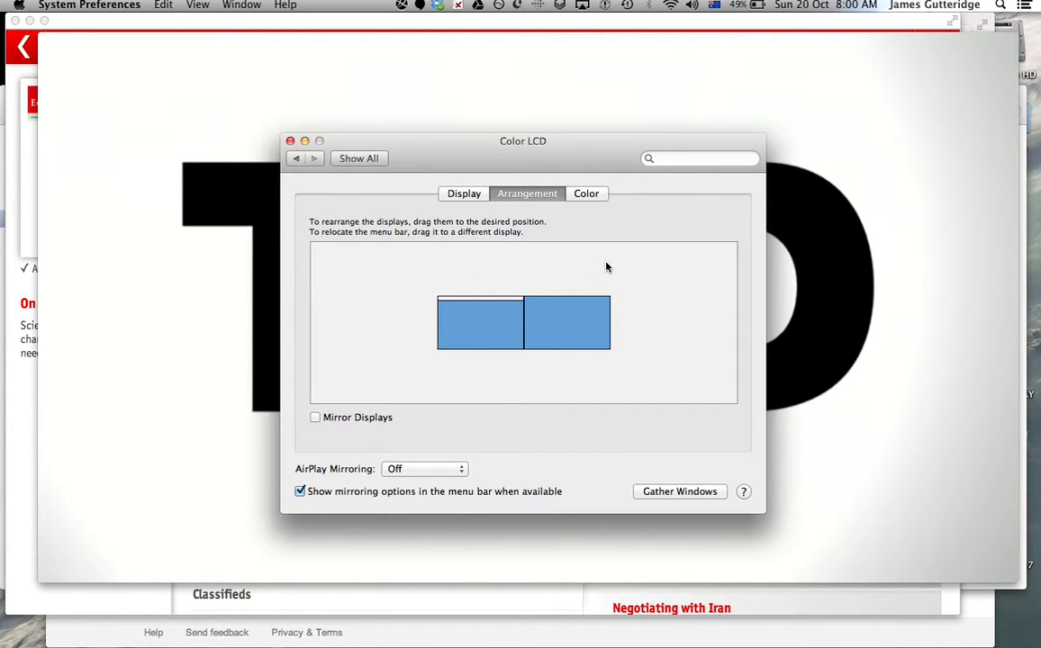
{"action": "mouse_move", "coordinate": [517, 281]}
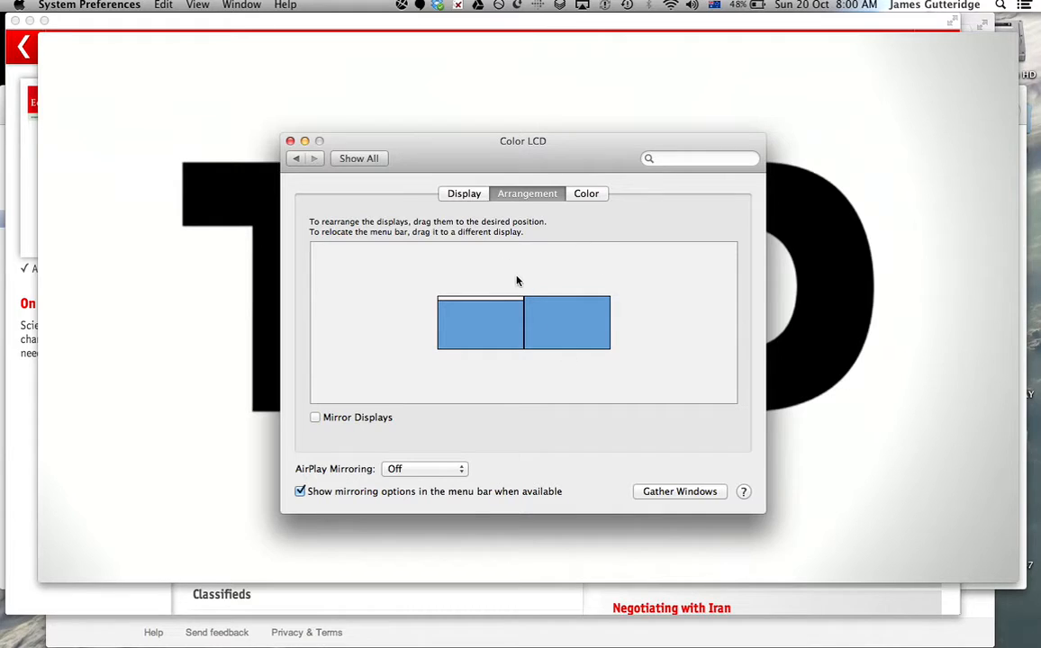
{"action": "mouse_move", "coordinate": [536, 288]}
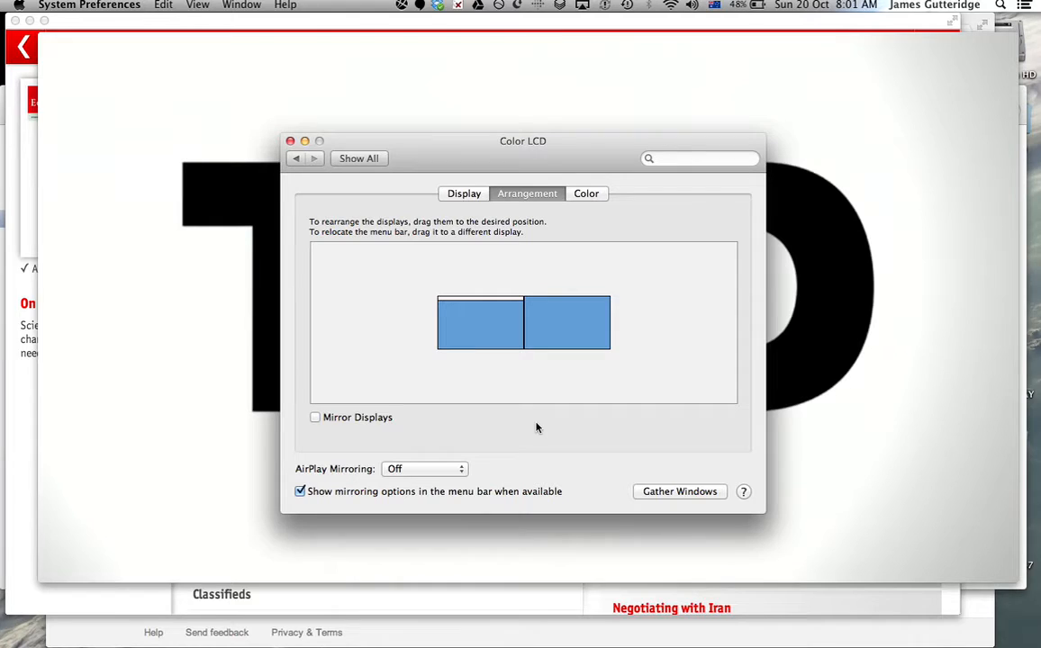
{"action": "mouse_move", "coordinate": [569, 399]}
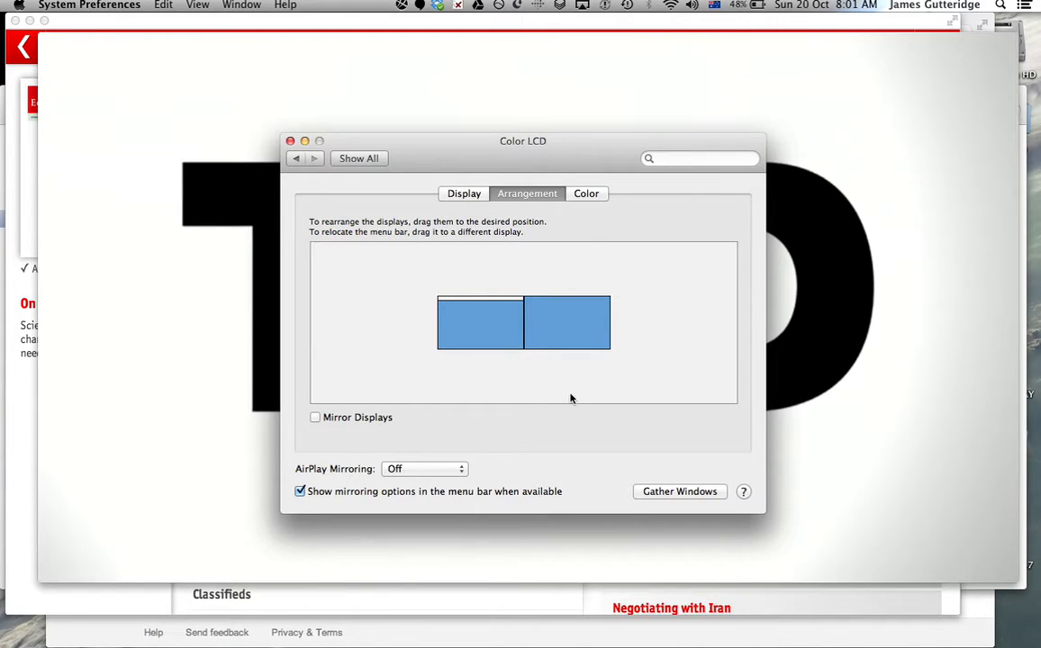
{"action": "mouse_move", "coordinate": [556, 394]}
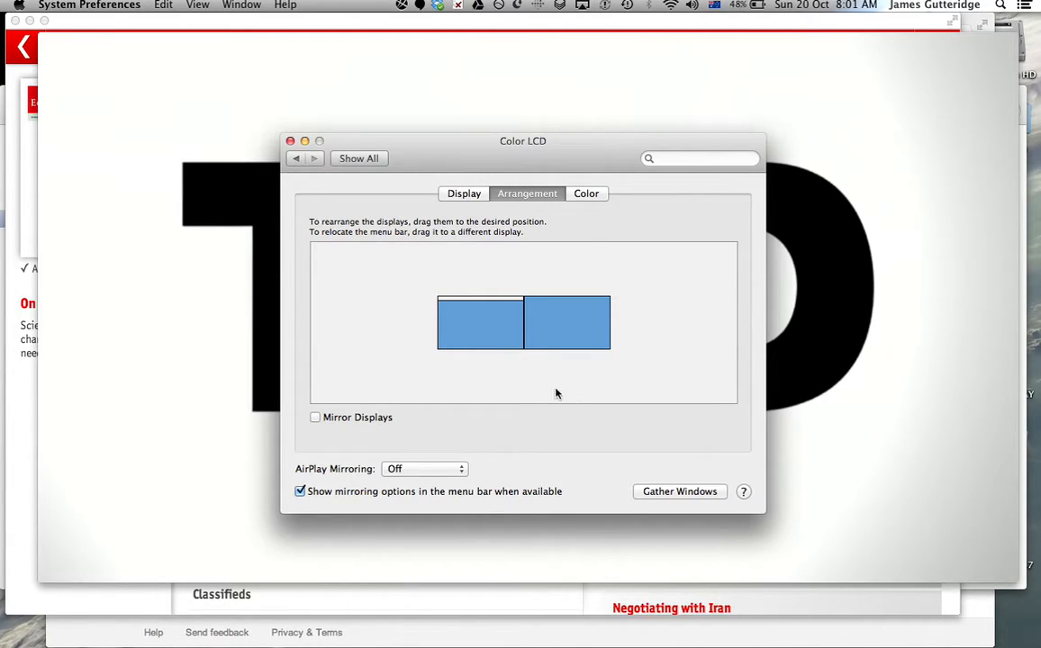
{"action": "mouse_move", "coordinate": [330, 393]}
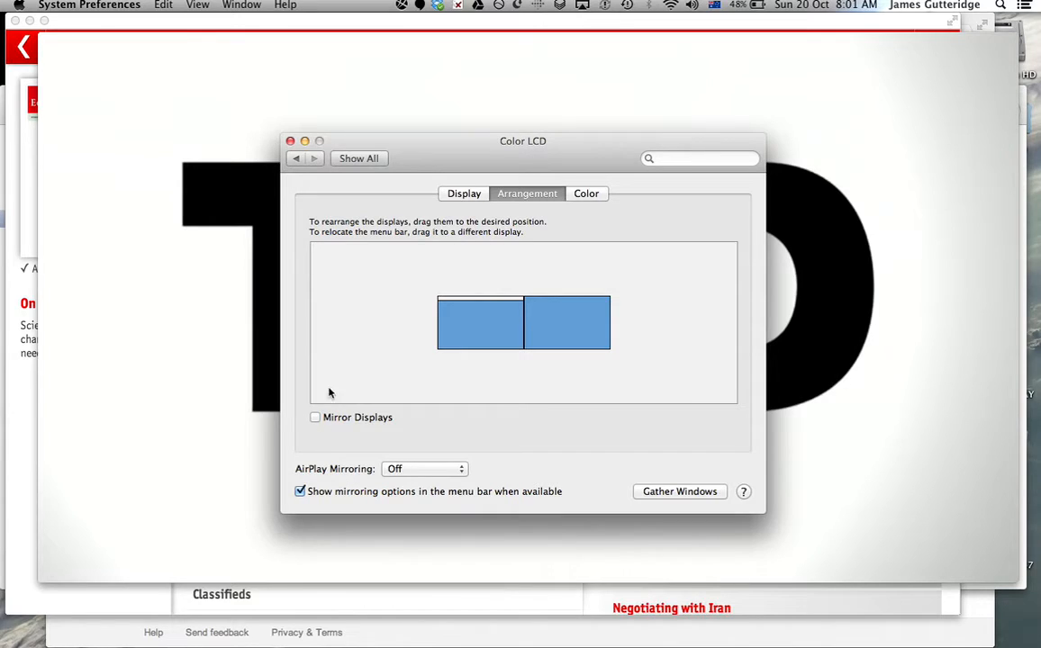
{"action": "mouse_move", "coordinate": [338, 407]}
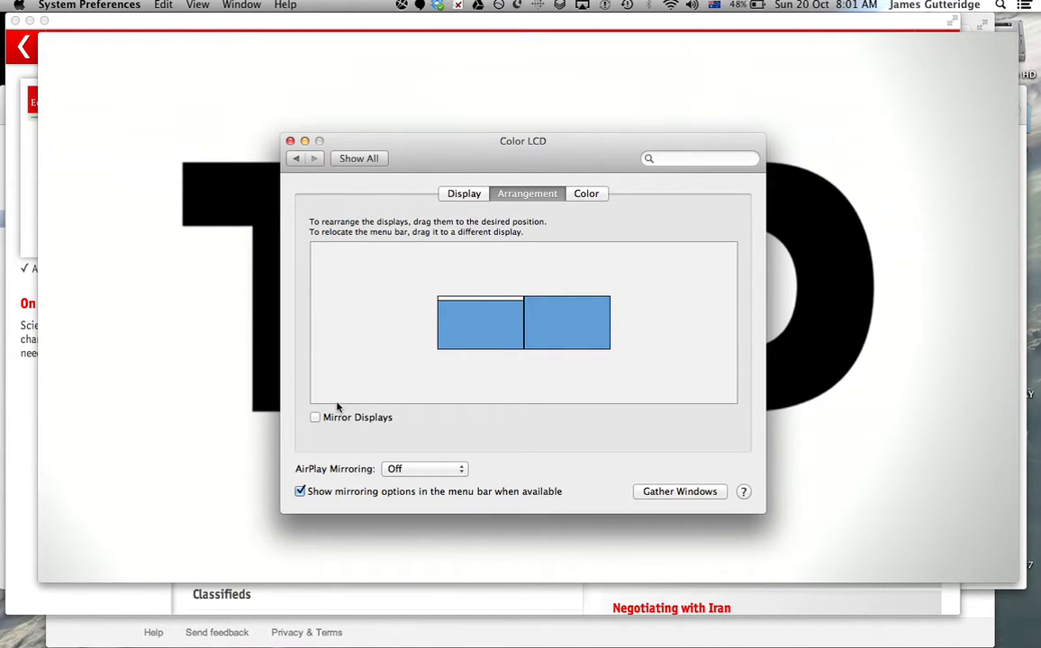
{"action": "mouse_move", "coordinate": [345, 432]}
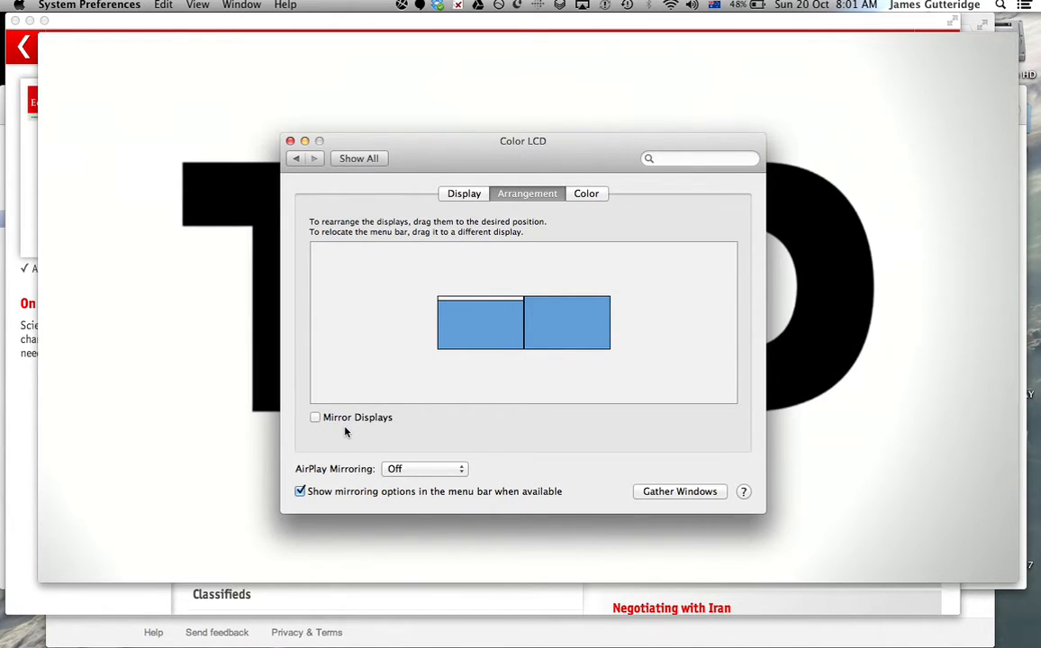
{"action": "mouse_move", "coordinate": [543, 350]}
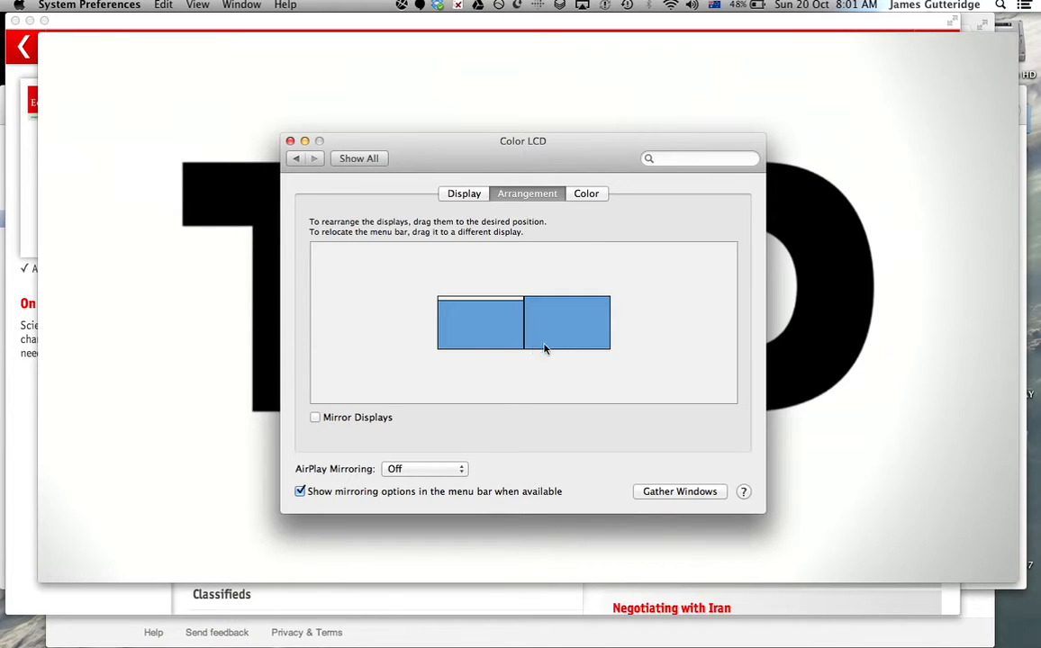
{"action": "mouse_move", "coordinate": [478, 320]}
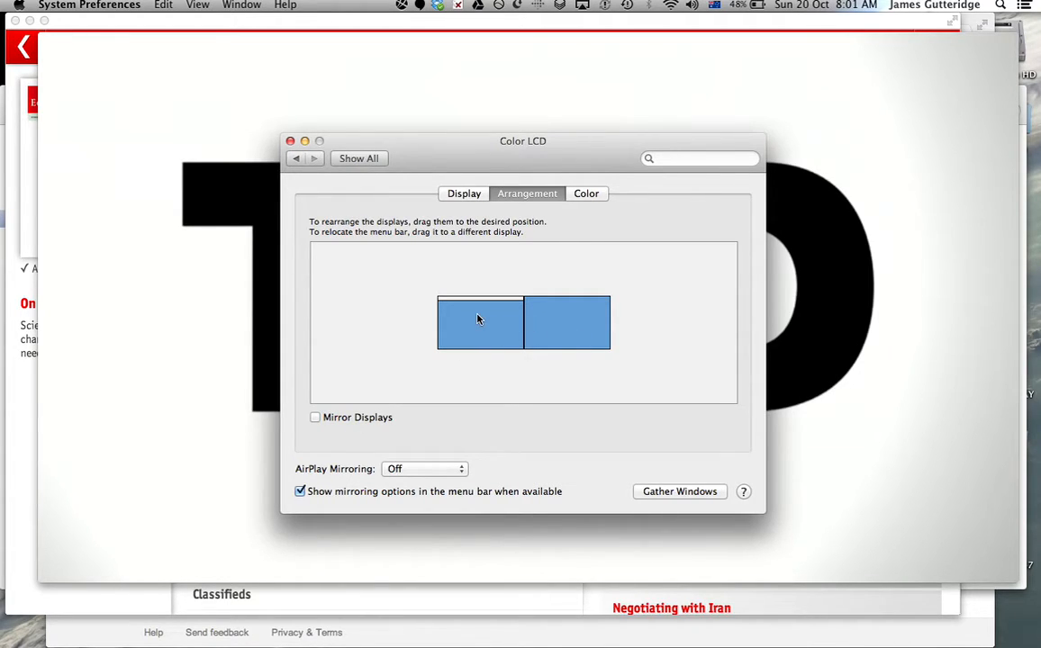
{"action": "mouse_move", "coordinate": [475, 324]}
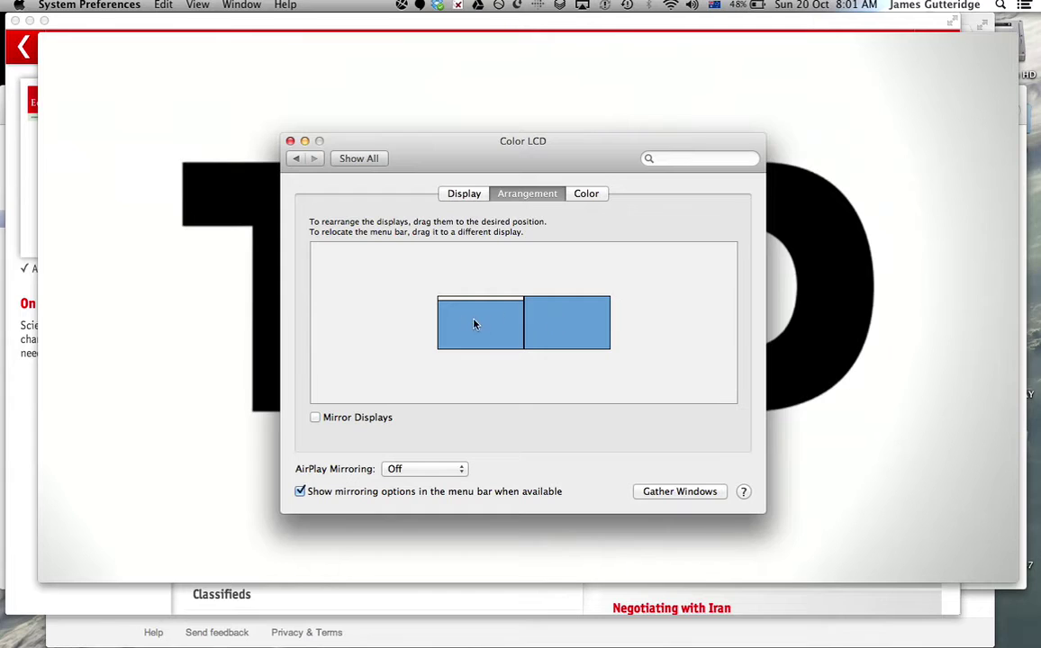
{"action": "mouse_move", "coordinate": [463, 327]}
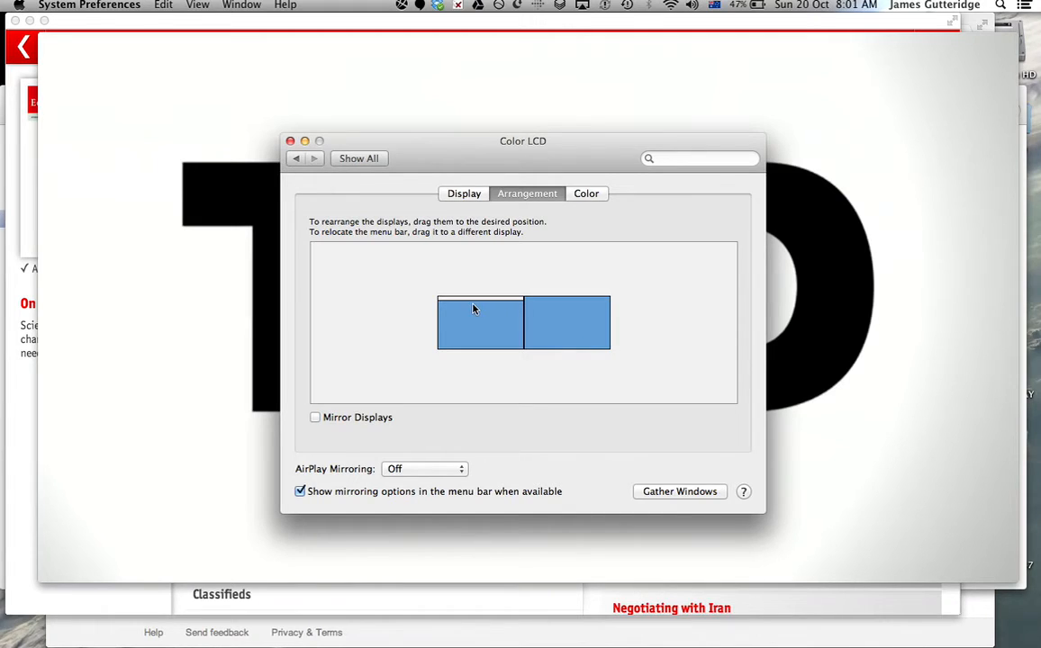
{"action": "mouse_move", "coordinate": [468, 292]}
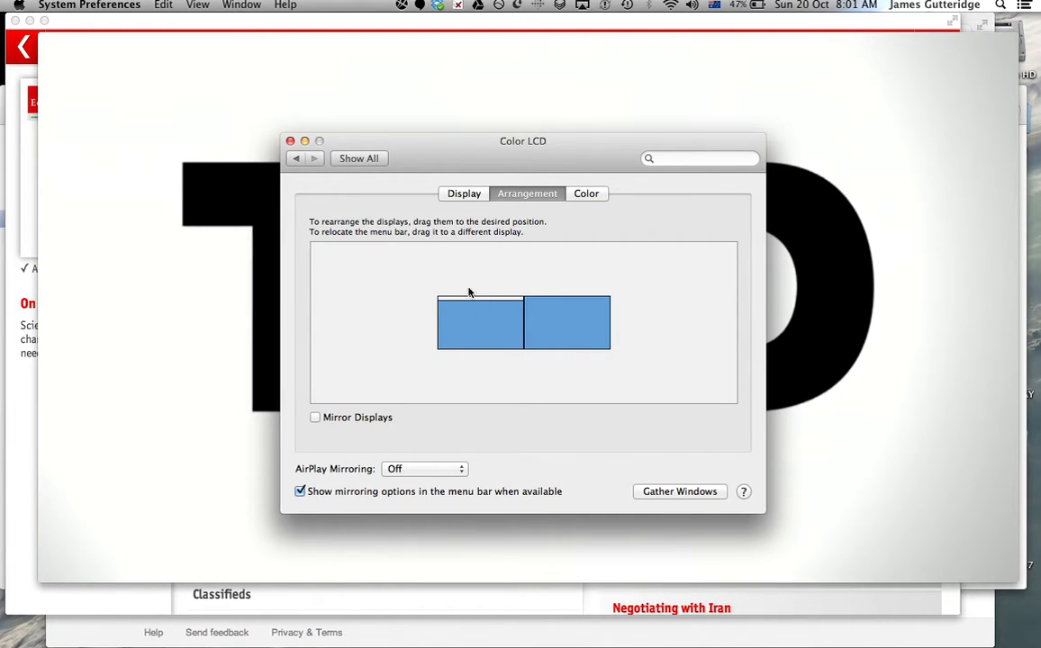
{"action": "mouse_move", "coordinate": [483, 297]}
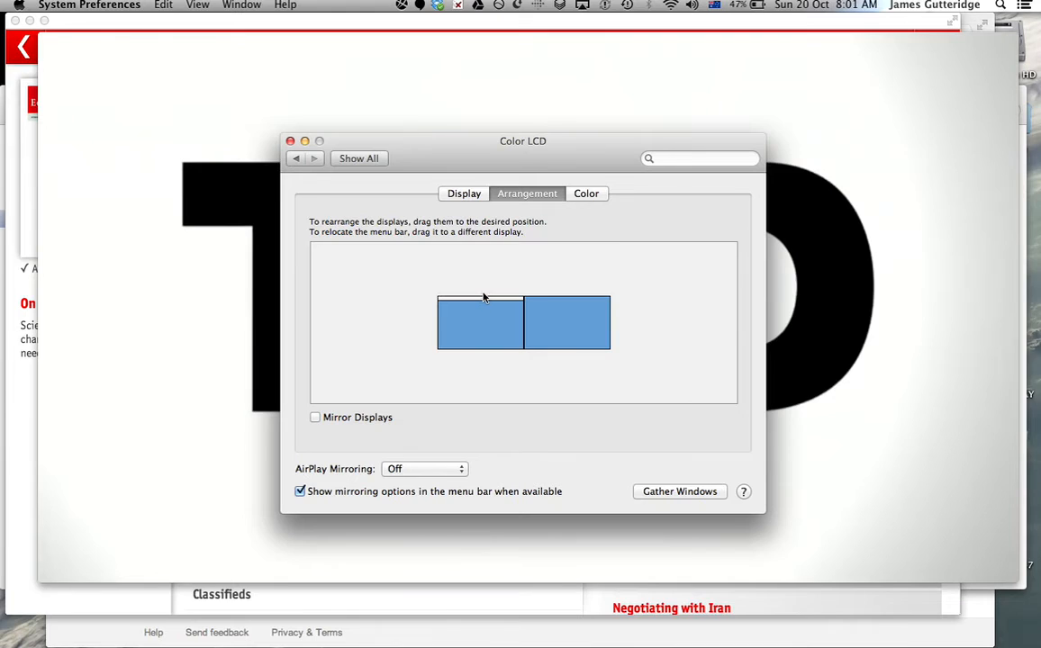
{"action": "mouse_move", "coordinate": [483, 303]}
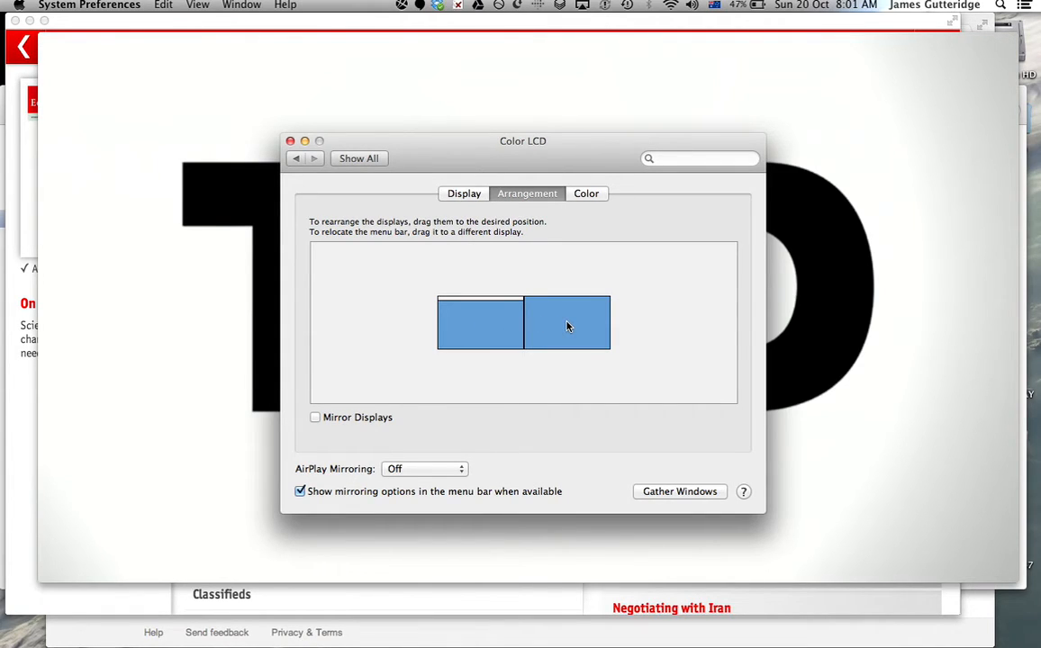
{"action": "mouse_move", "coordinate": [553, 326]}
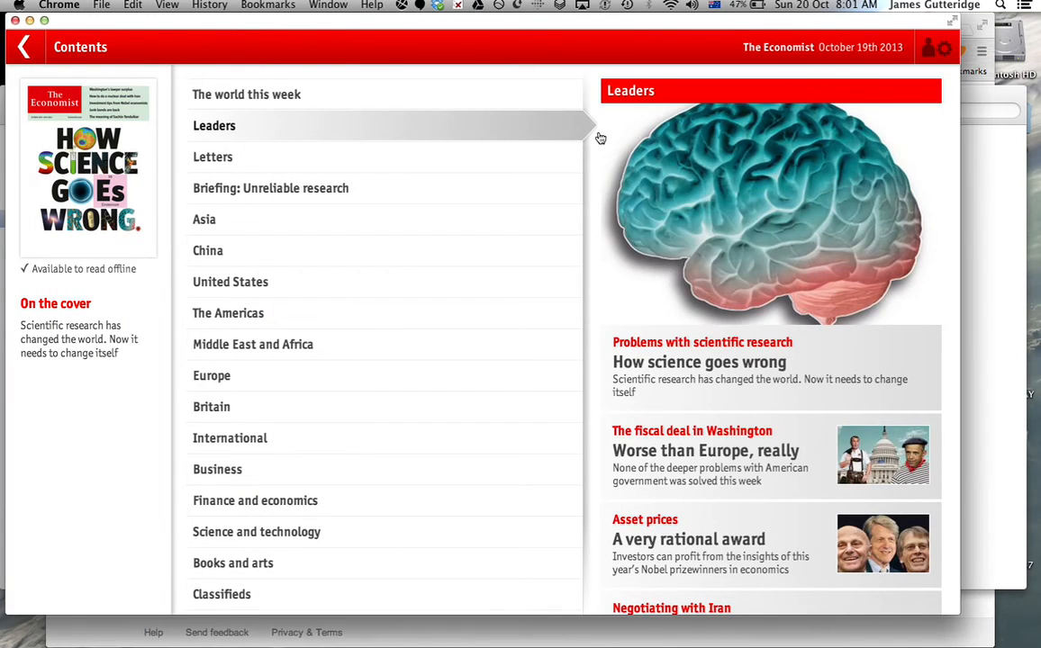
{"action": "mouse_move", "coordinate": [306, 146]}
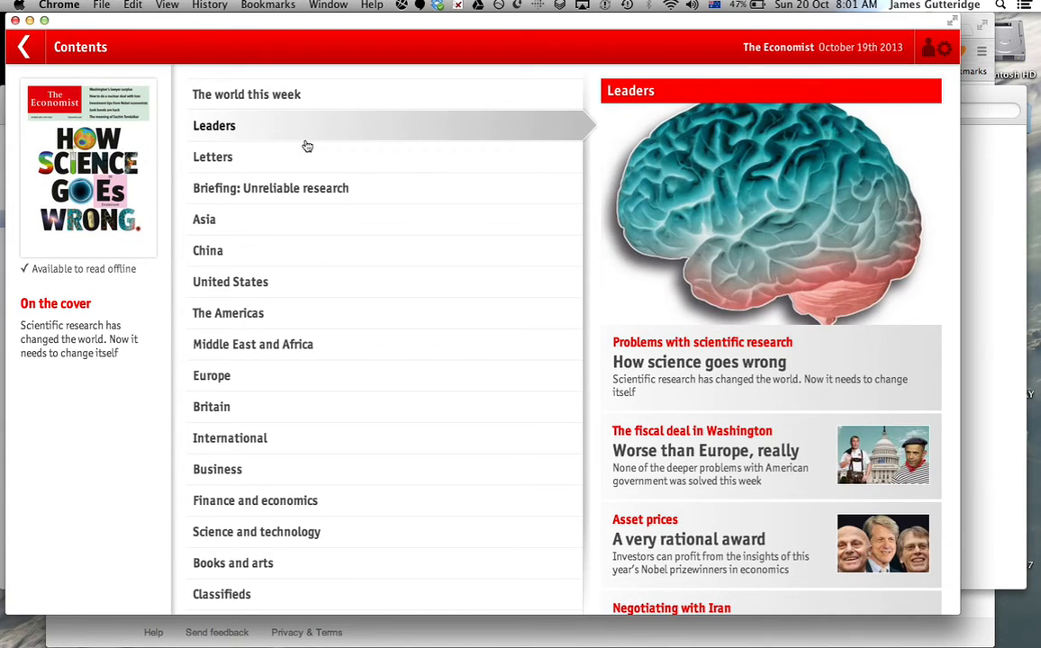
Step: Bring The Economist's October 19th 2013 contents, on Leaders, to the front
{"action": "left_click", "coordinate": [552, 621]}
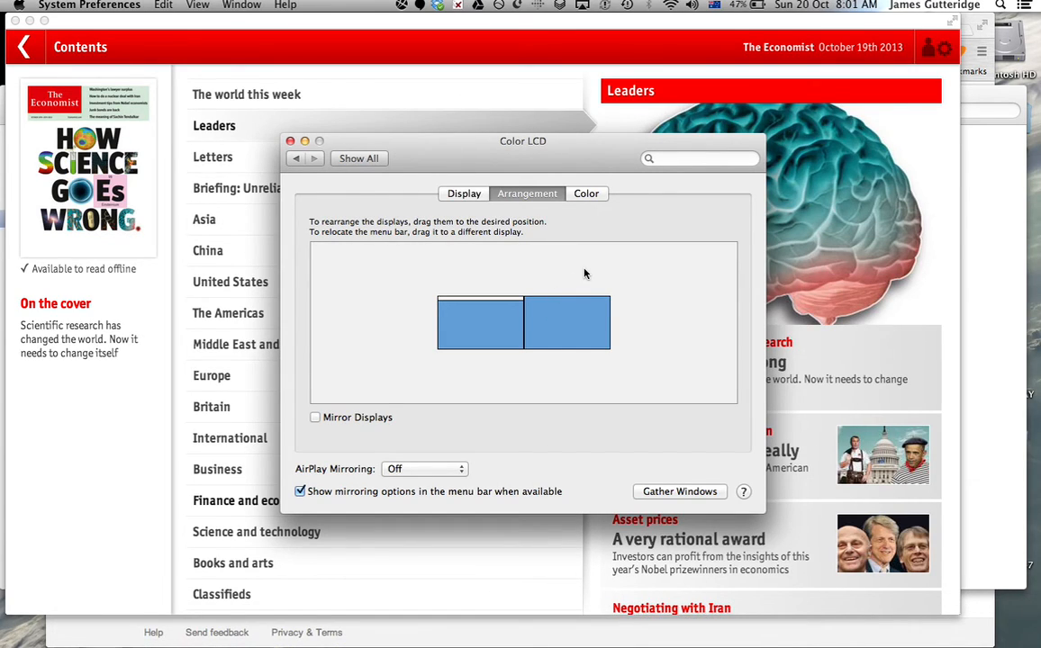
{"action": "mouse_move", "coordinate": [513, 262]}
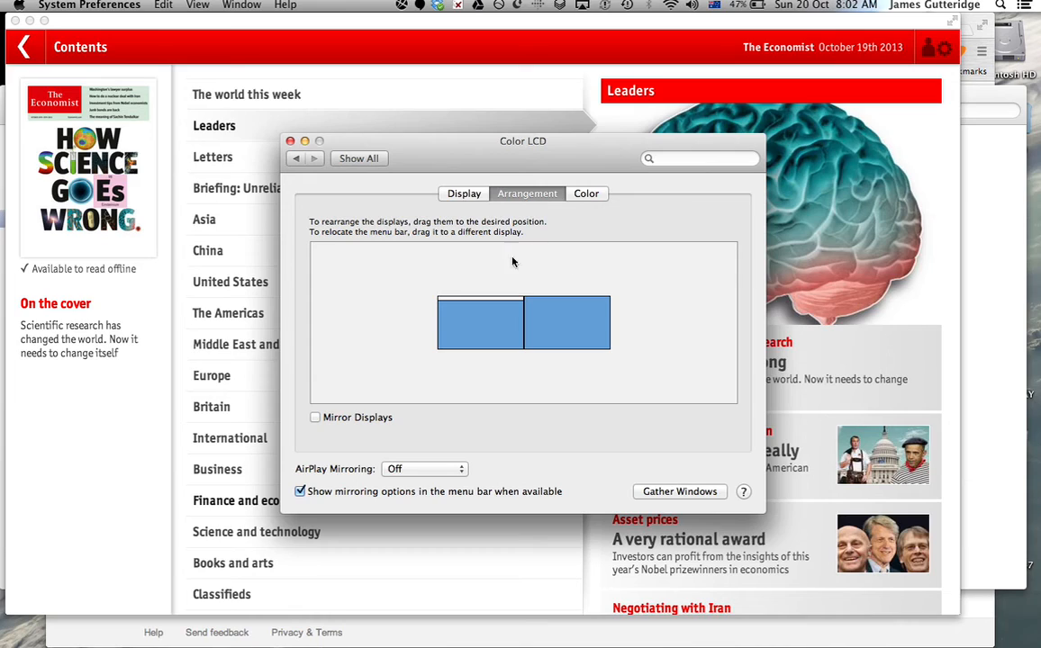
{"action": "mouse_move", "coordinate": [314, 426]}
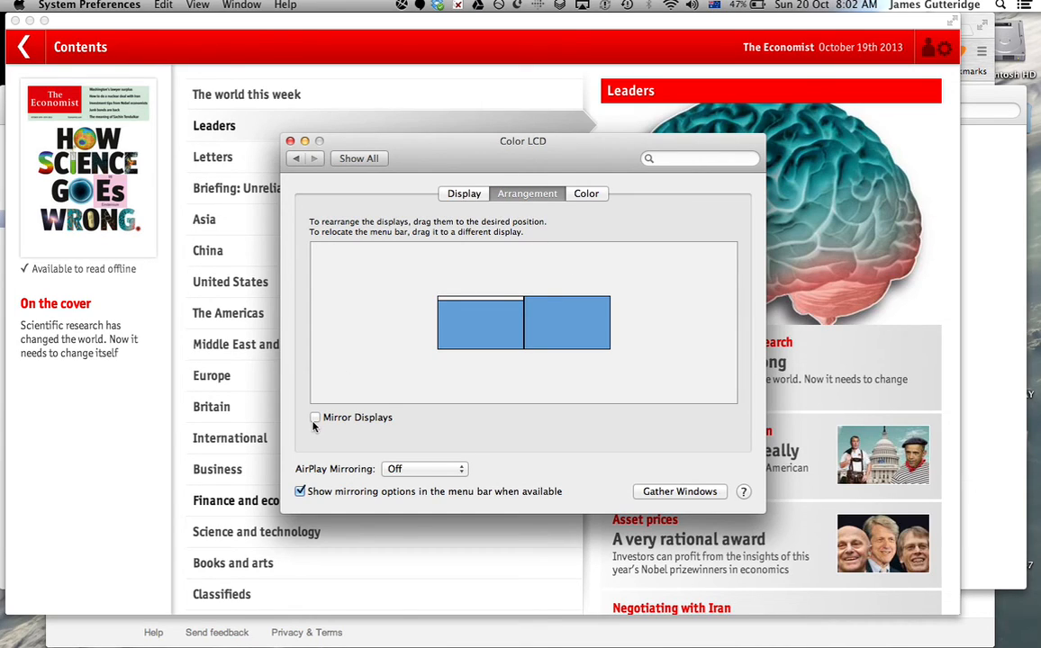
{"action": "mouse_move", "coordinate": [544, 381]}
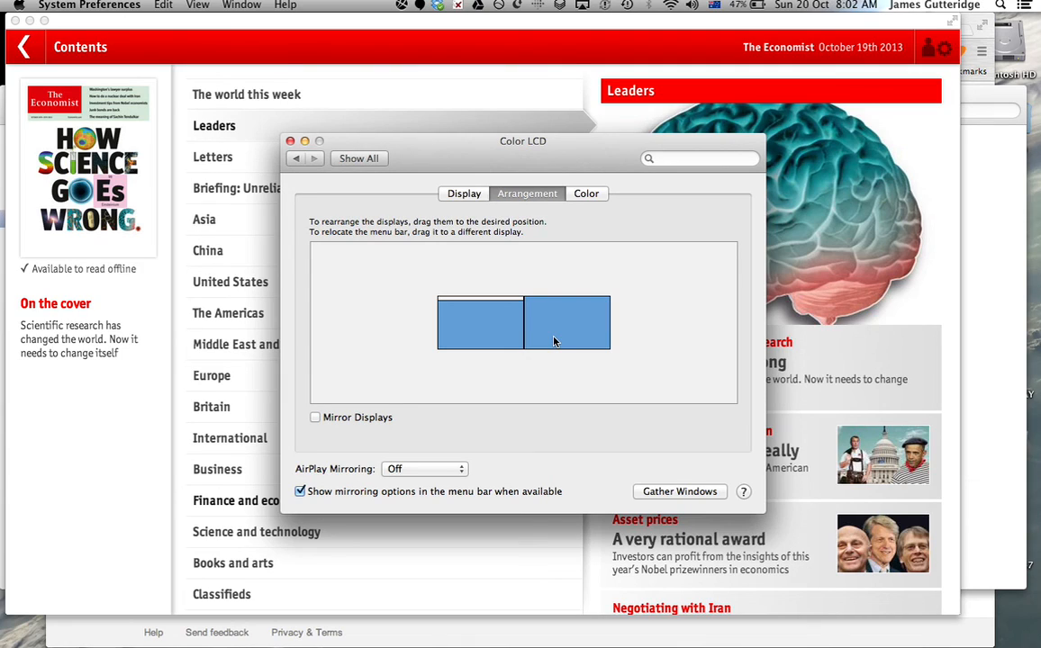
{"action": "mouse_move", "coordinate": [469, 475]}
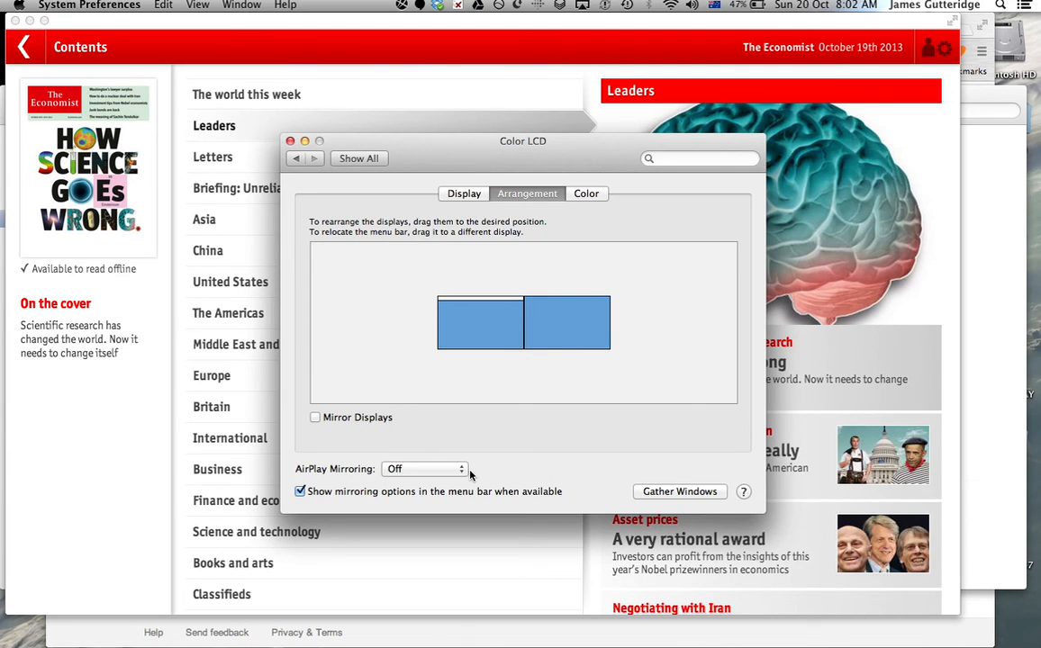
{"action": "mouse_move", "coordinate": [531, 390]}
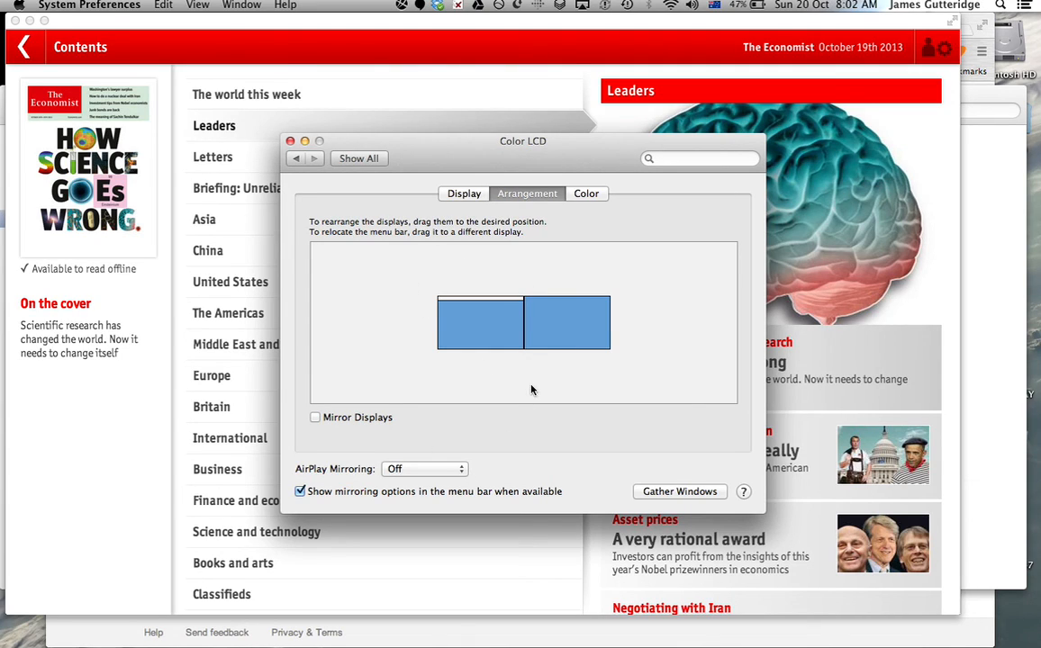